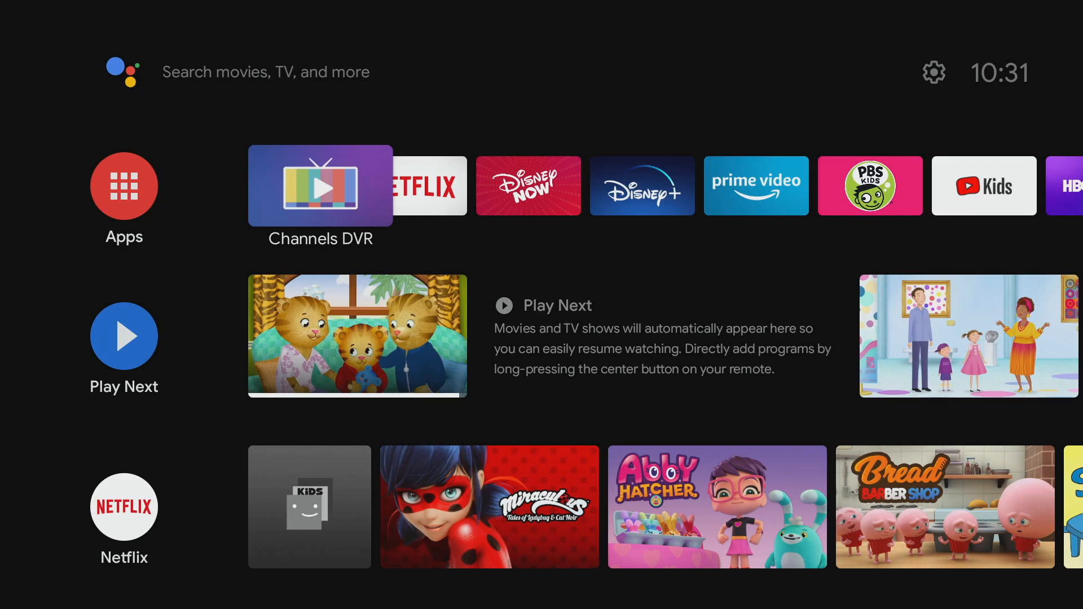
Open Settings from the home screen and go to Remotes & Accessories.
click(122, 72)
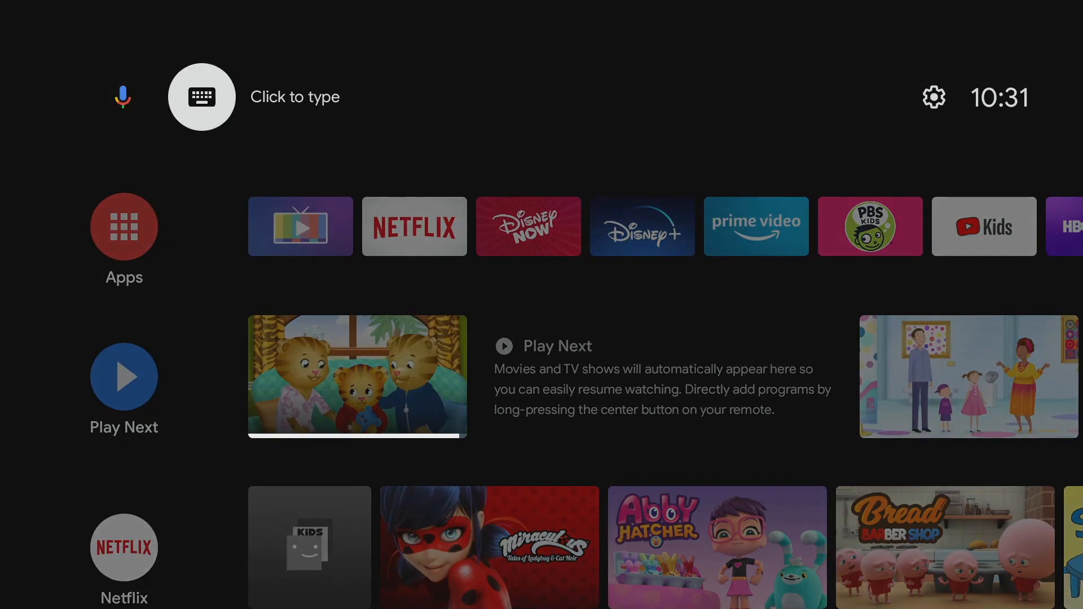
click(933, 97)
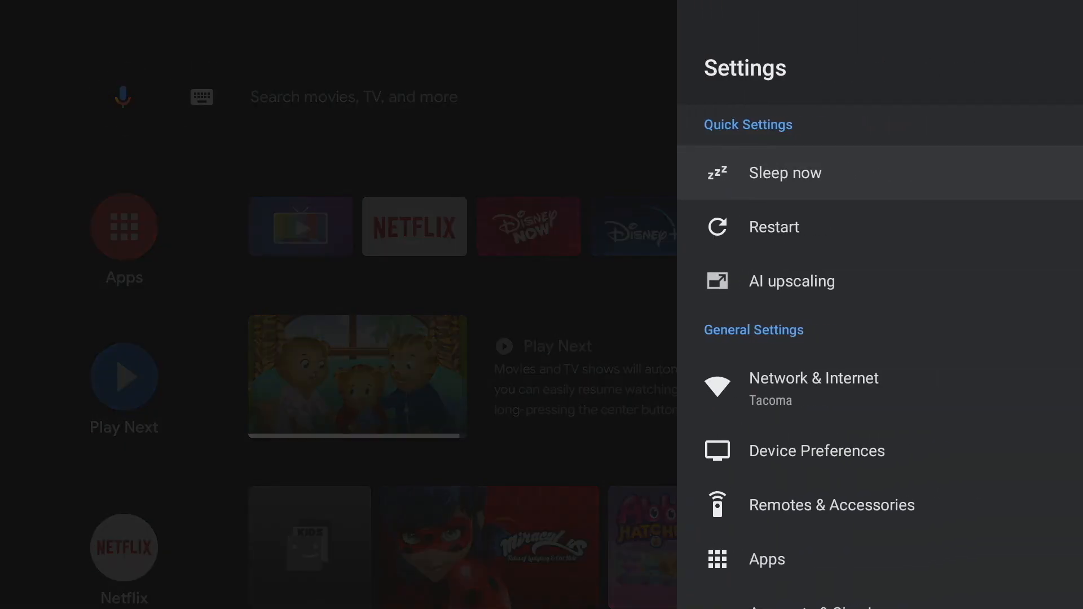
scroll(down, 3)
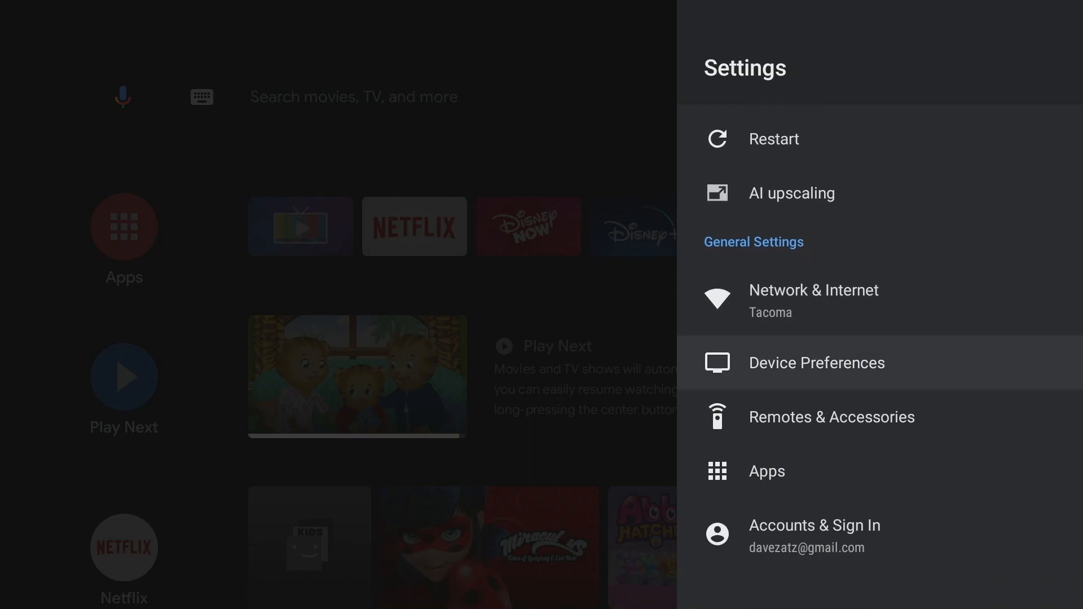
click(832, 417)
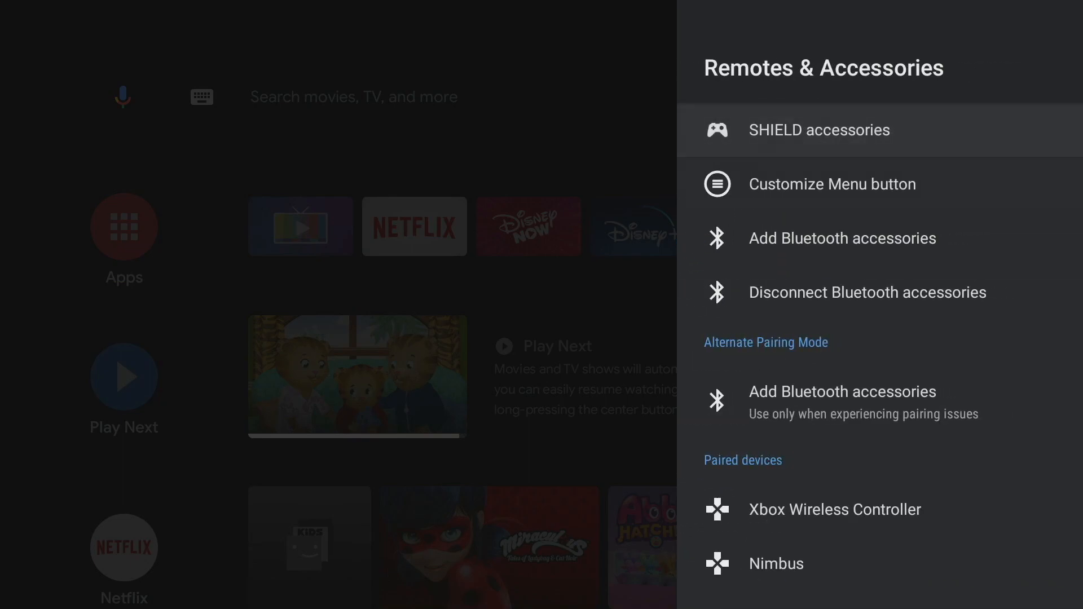
Under Customize Menu button, set the Hold action to Input select (IR).
click(831, 184)
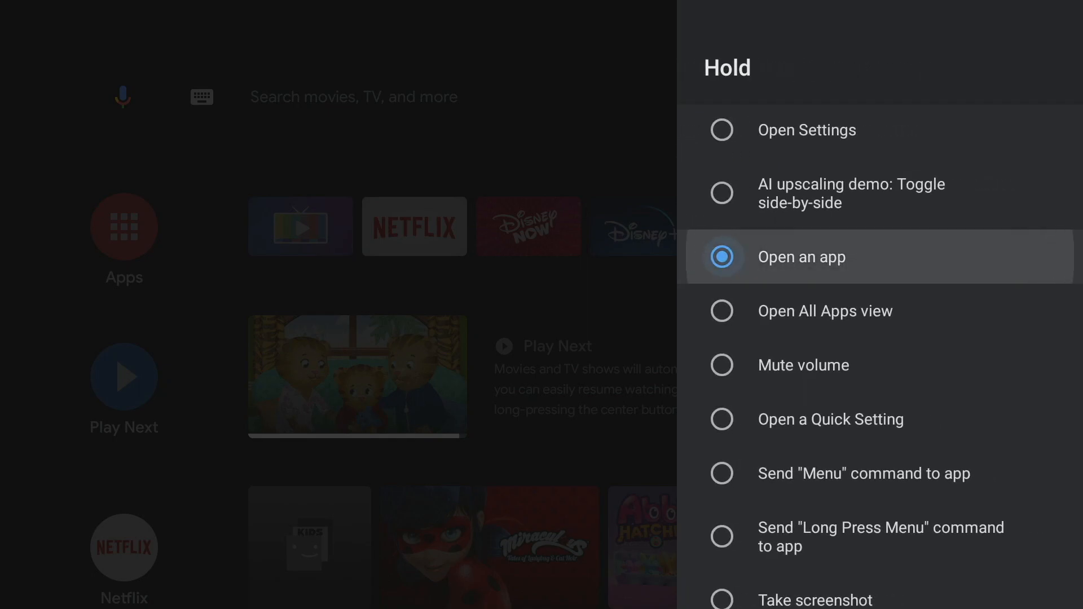
click(801, 257)
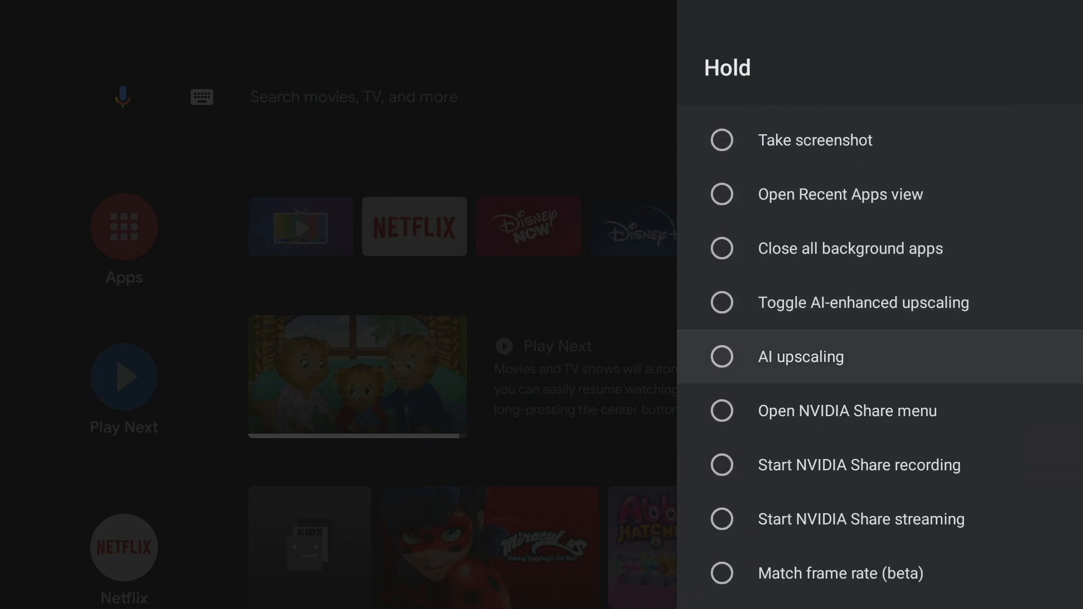
scroll(down, 3)
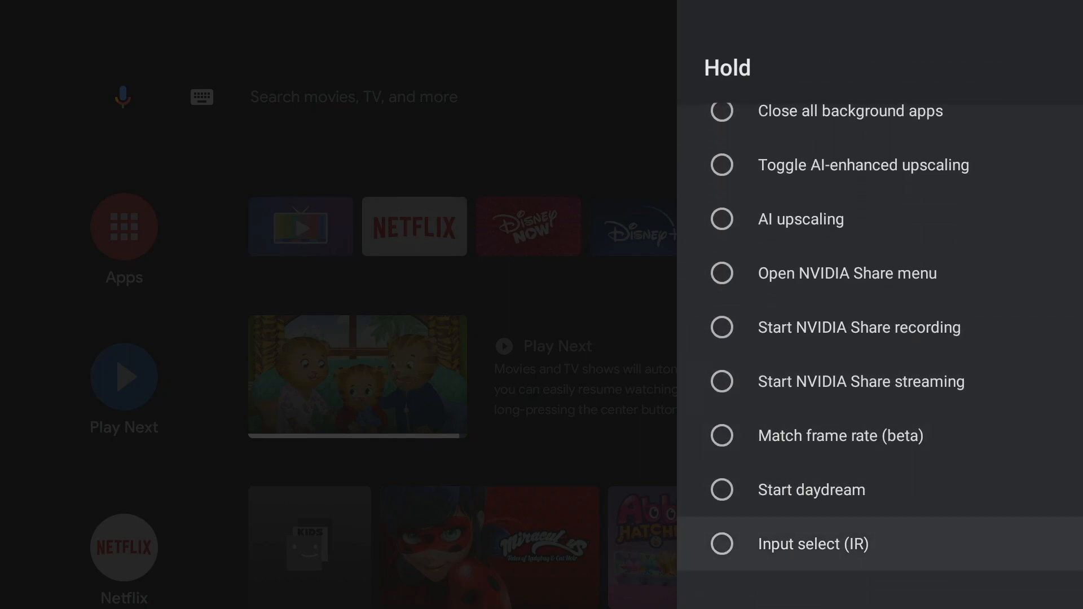
click(813, 543)
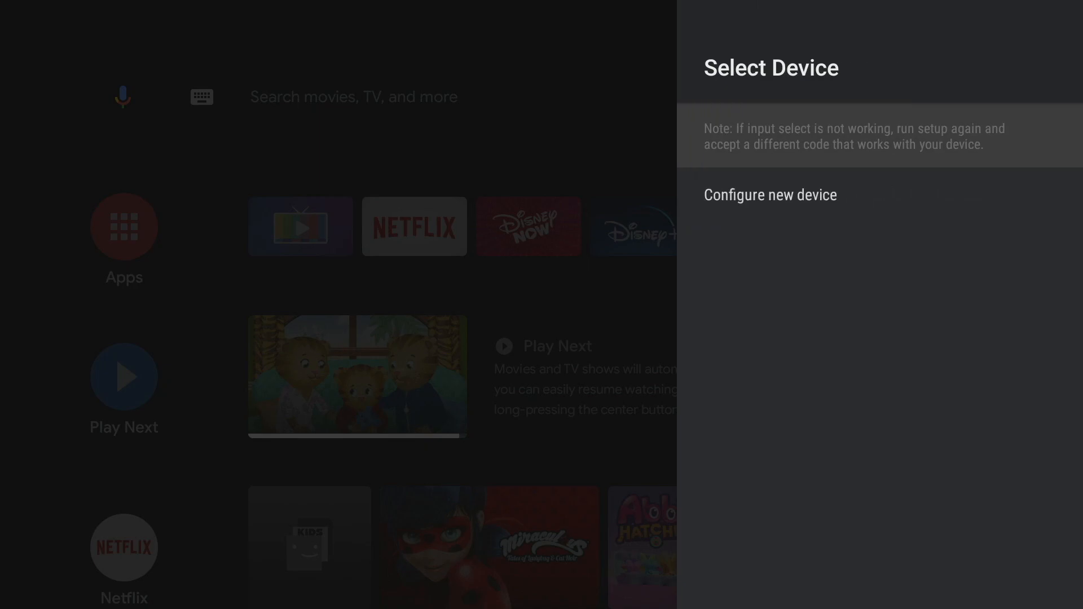